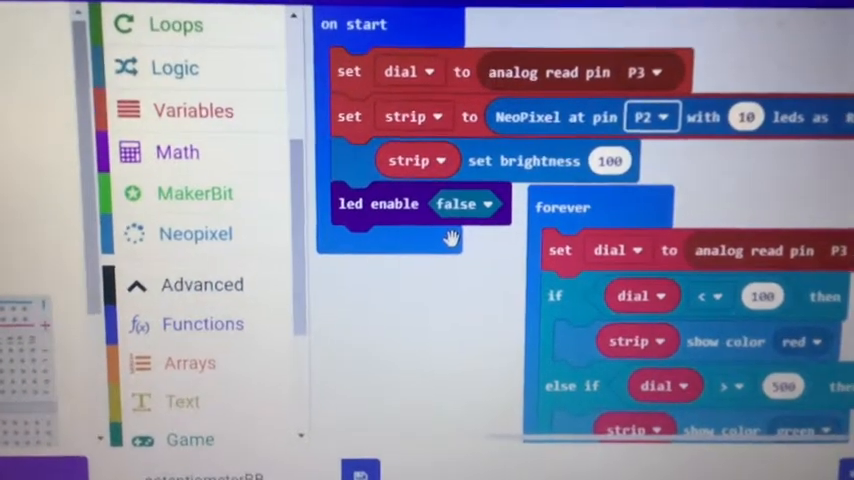
scroll(down, 3)
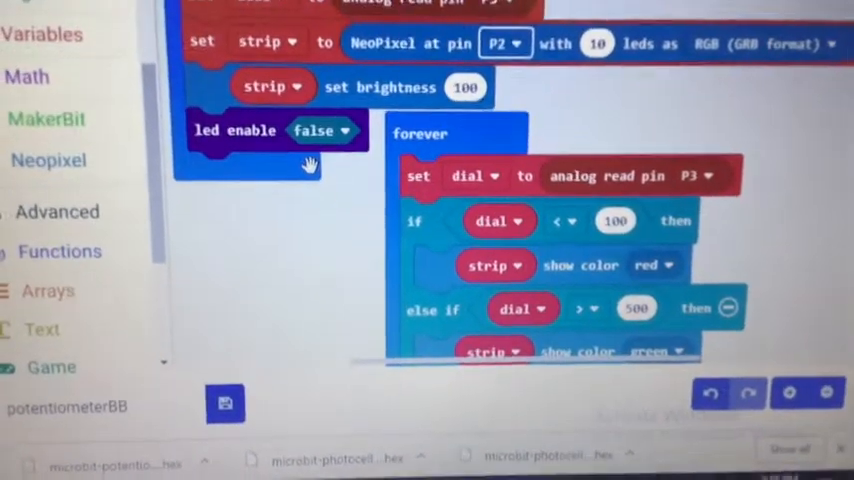
scroll(down, 3)
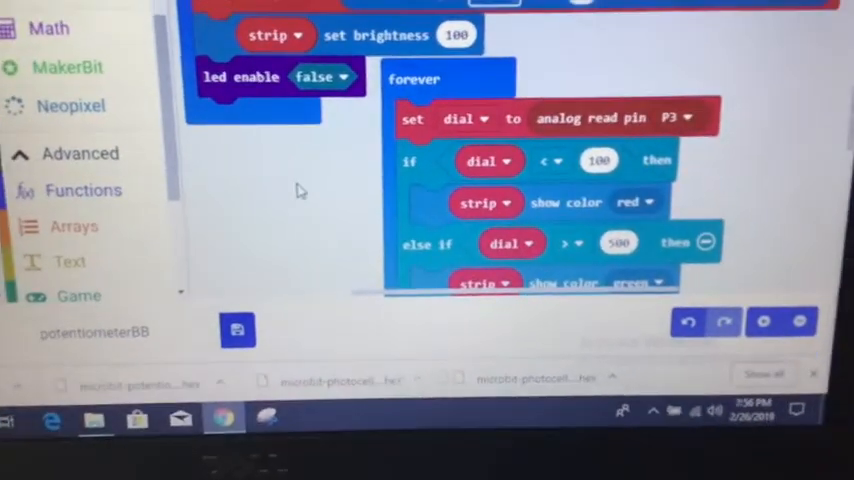
scroll(down, 3)
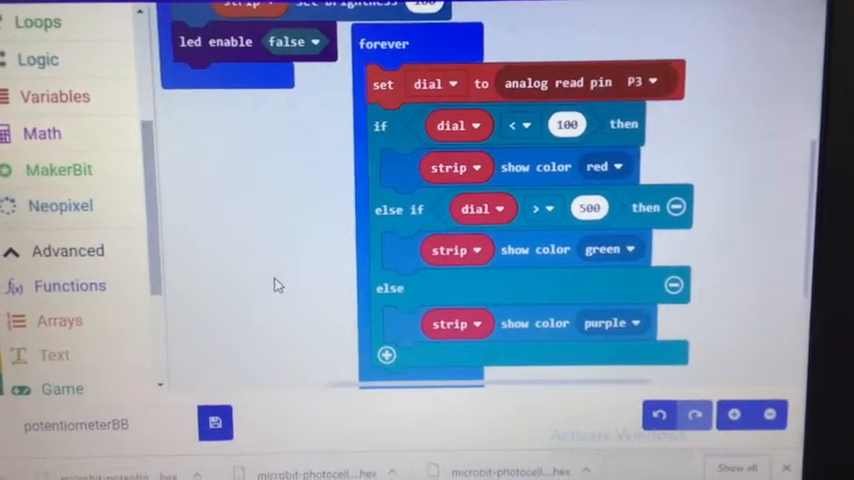
scroll(down, 3)
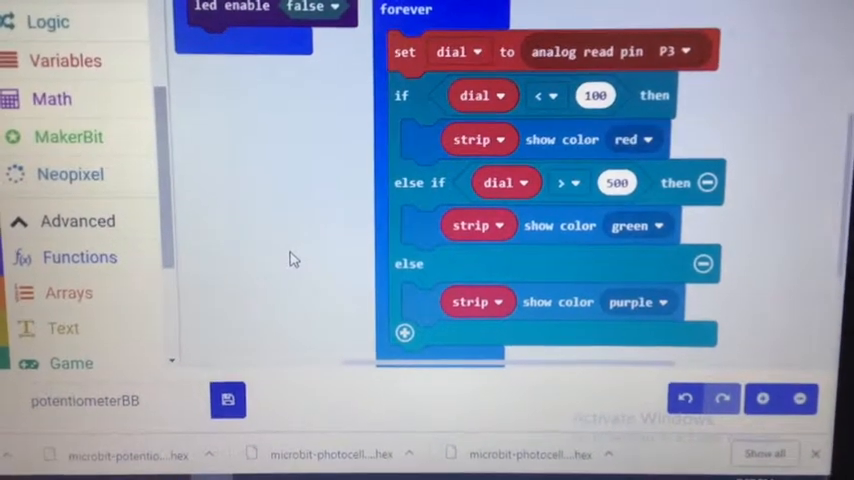